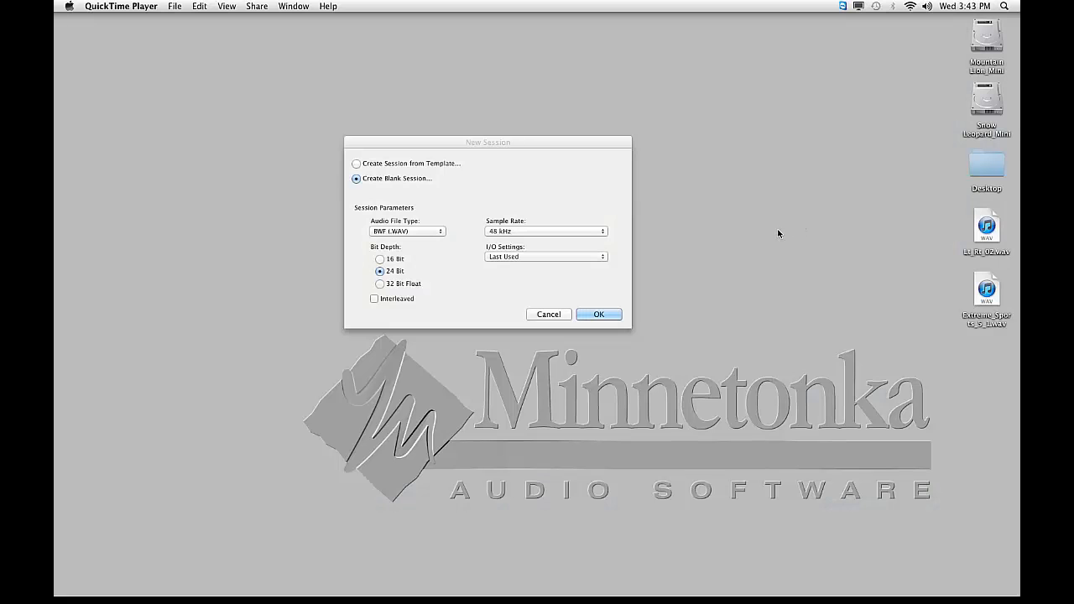
pyautogui.moveTo(772, 250)
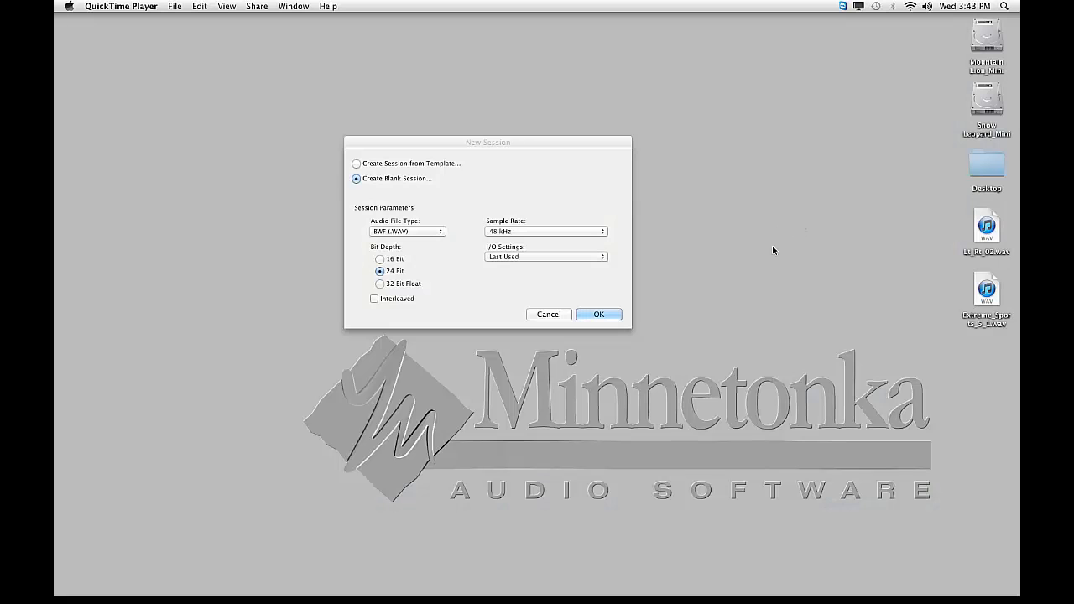
pyautogui.moveTo(787, 245)
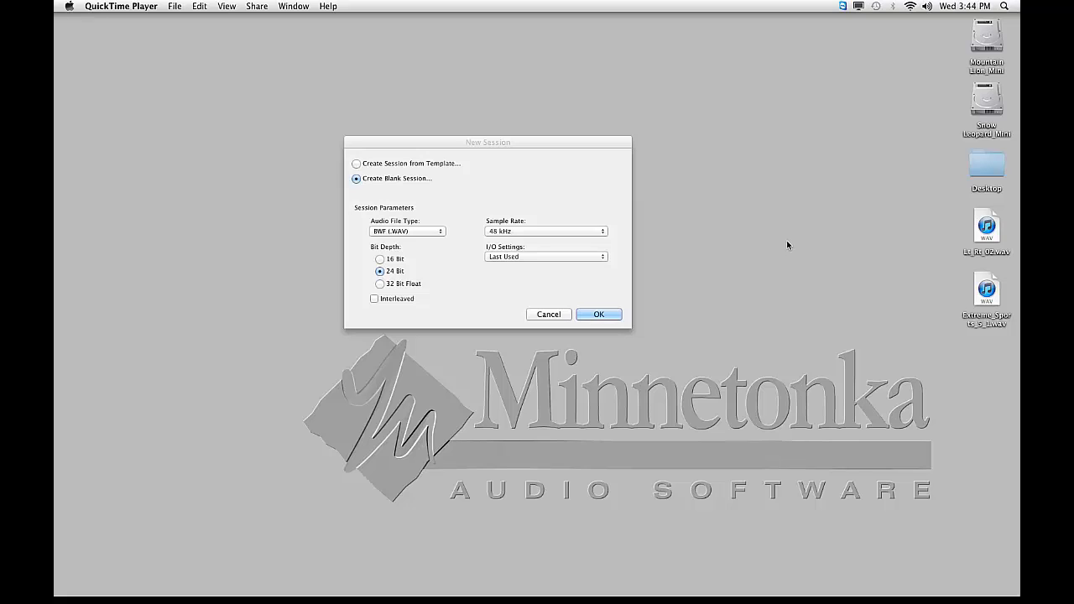
pyautogui.moveTo(770, 221)
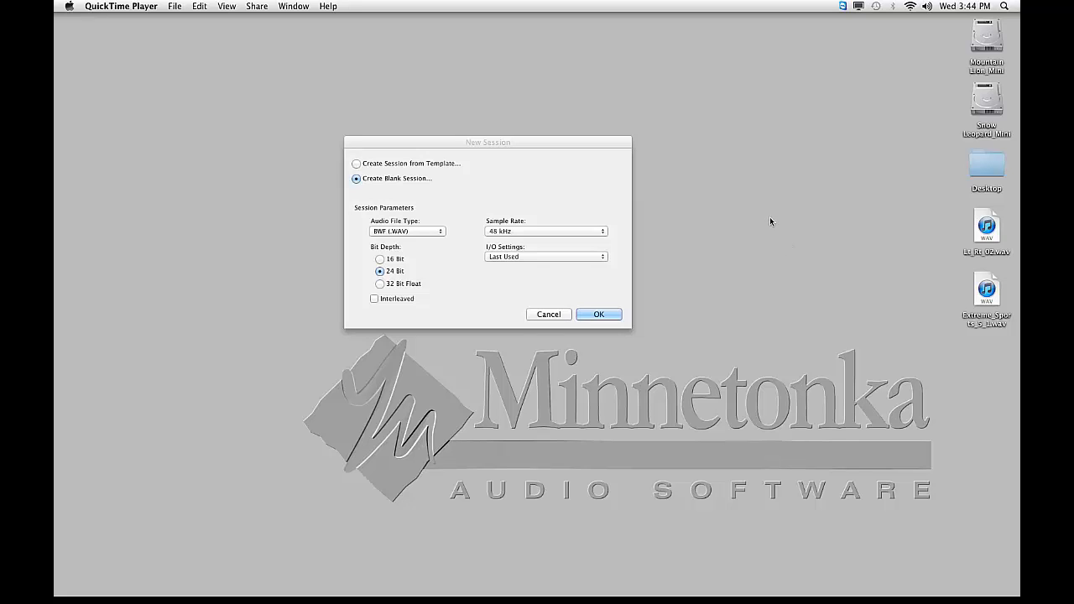
pyautogui.moveTo(572, 191)
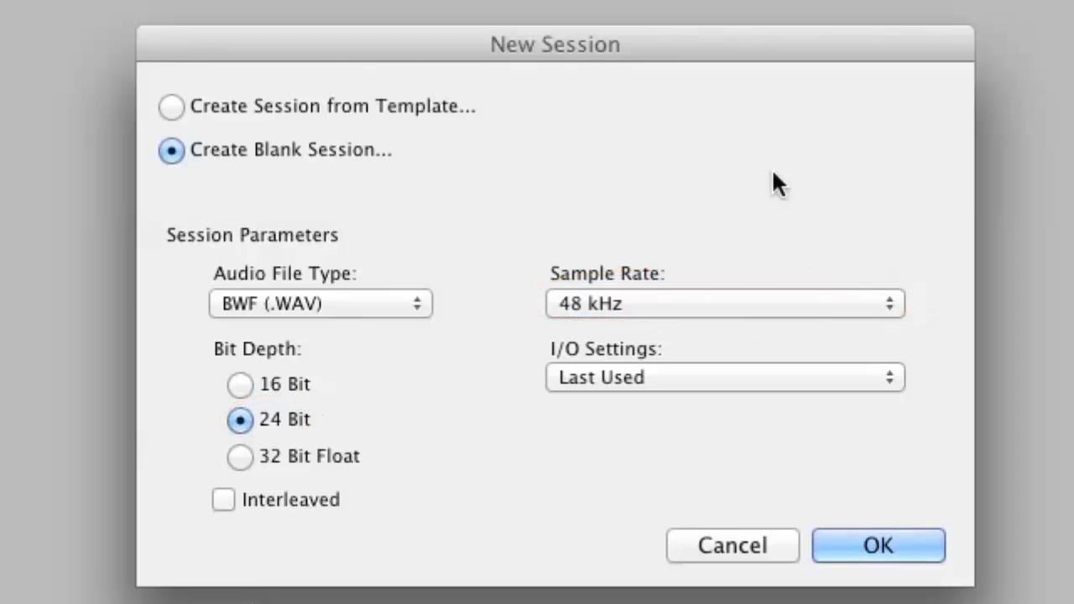
# Create the blank DOLBY E ENCODE session as 24-bit BWF (.WAV) at 48 kHz
pyautogui.click(878, 545)
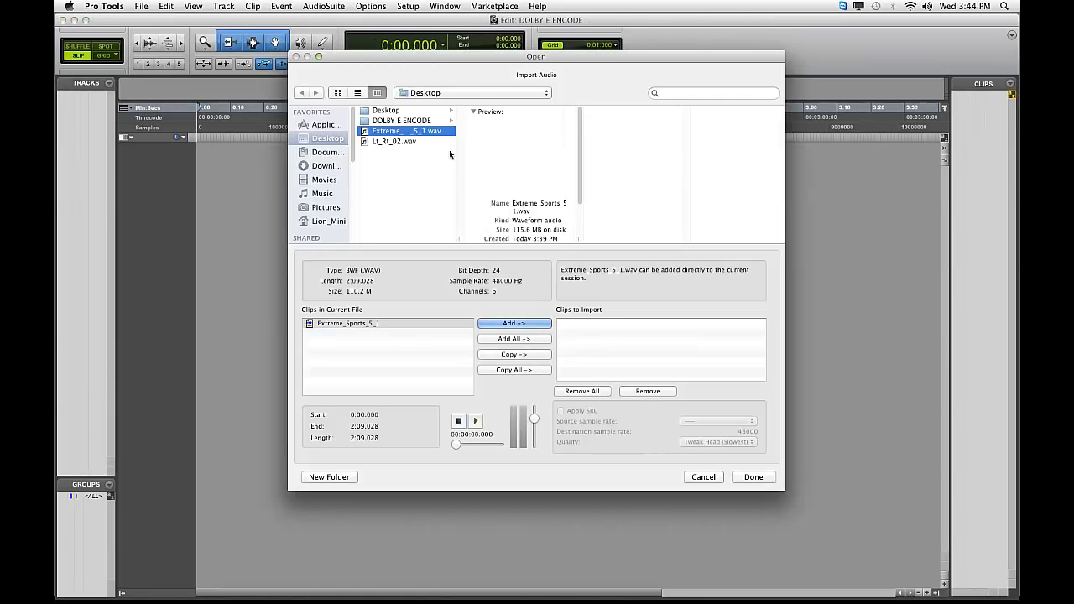
# Import Extreme_Sports_5_1 and Lt_Rt_02 WAV files as new tracks at session start
pyautogui.click(513, 323)
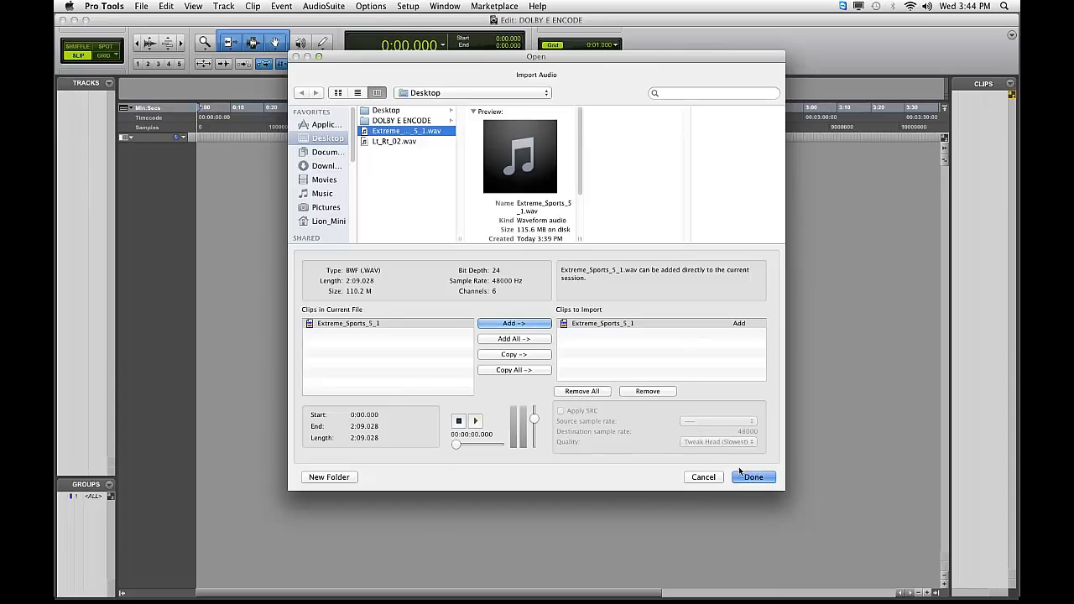
pyautogui.click(753, 477)
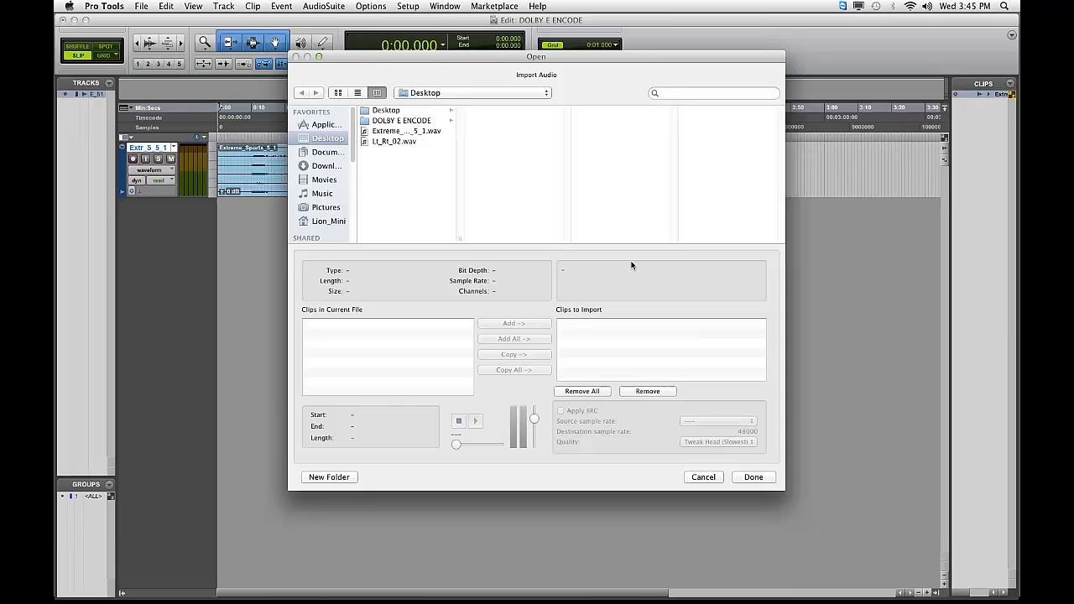
pyautogui.click(394, 141)
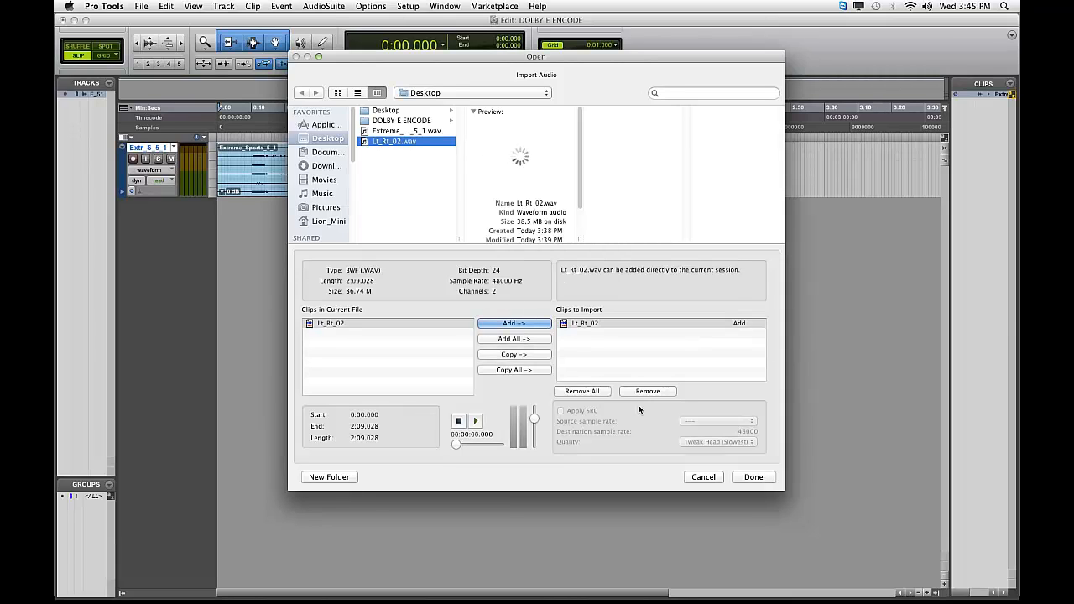
pyautogui.click(752, 477)
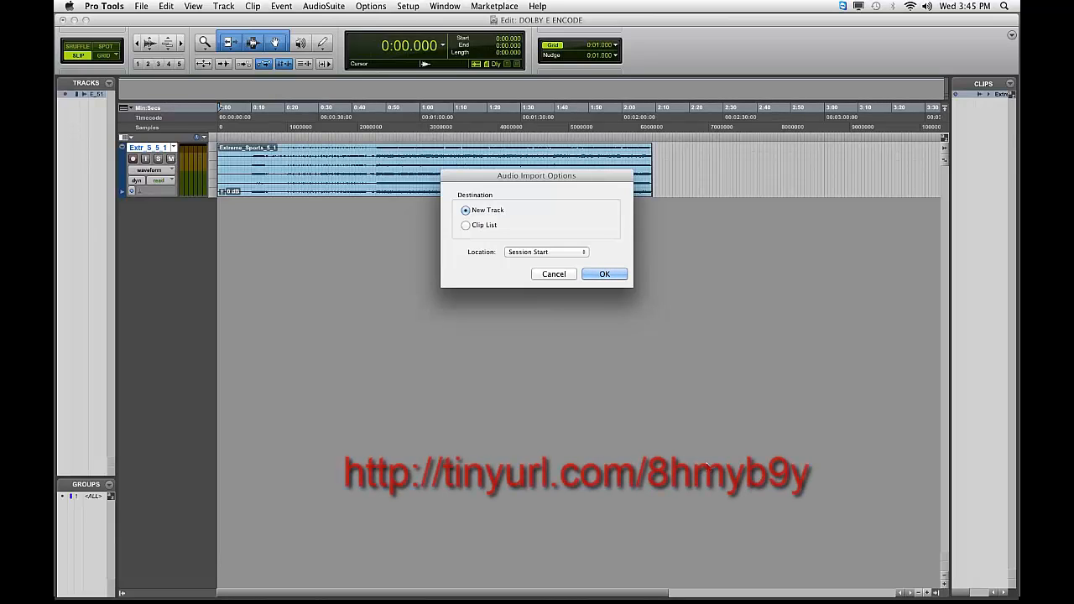
pyautogui.click(604, 273)
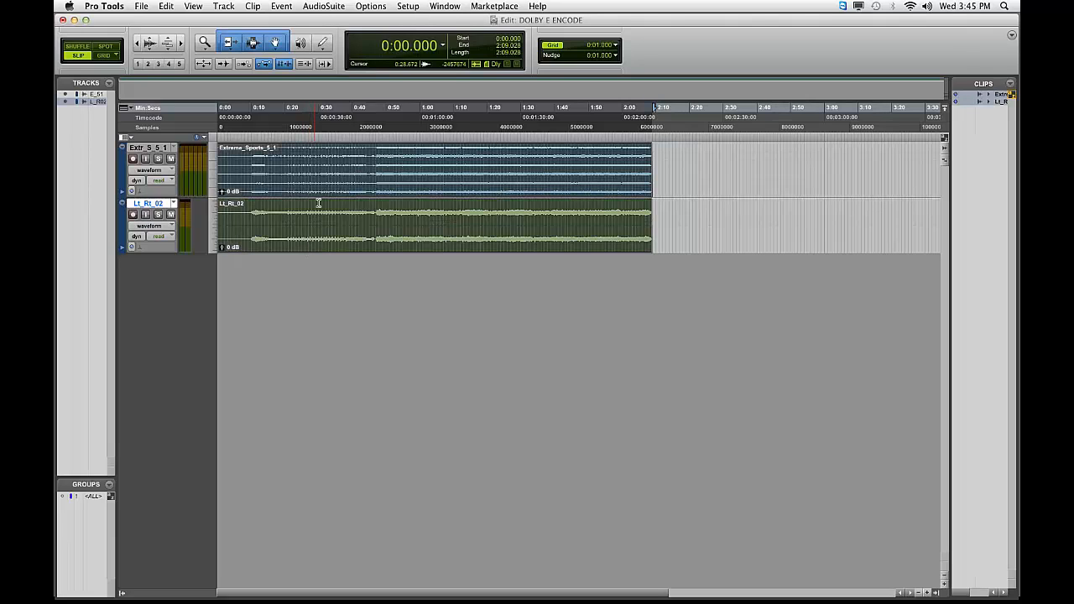
# Open the SurCode Dolby E Encoder AudioSuite and save output as Dolby E_5.1+2.wav
pyautogui.click(324, 6)
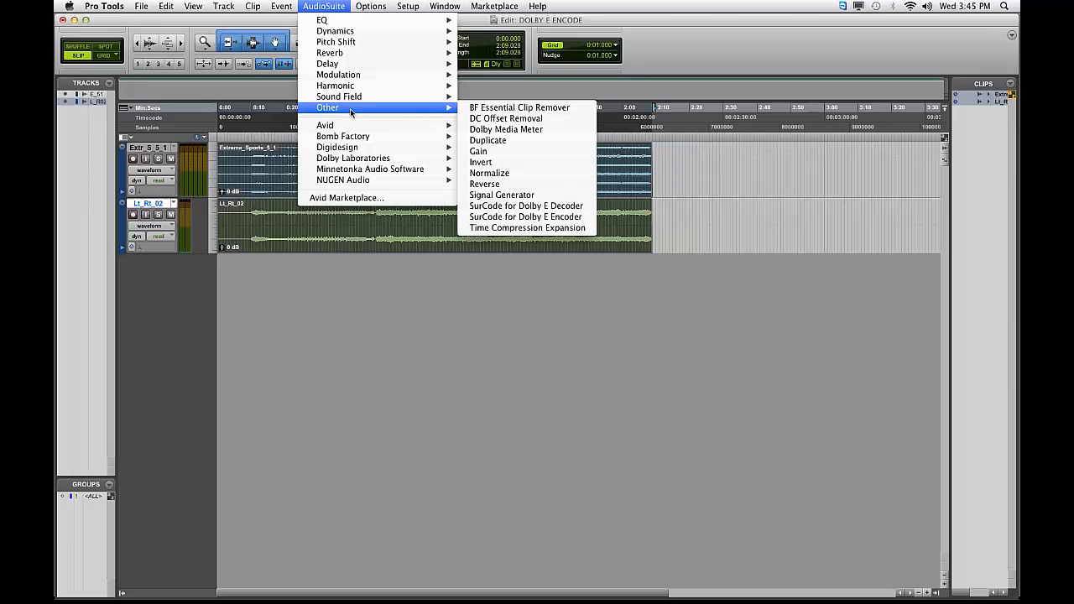
pyautogui.moveTo(527, 227)
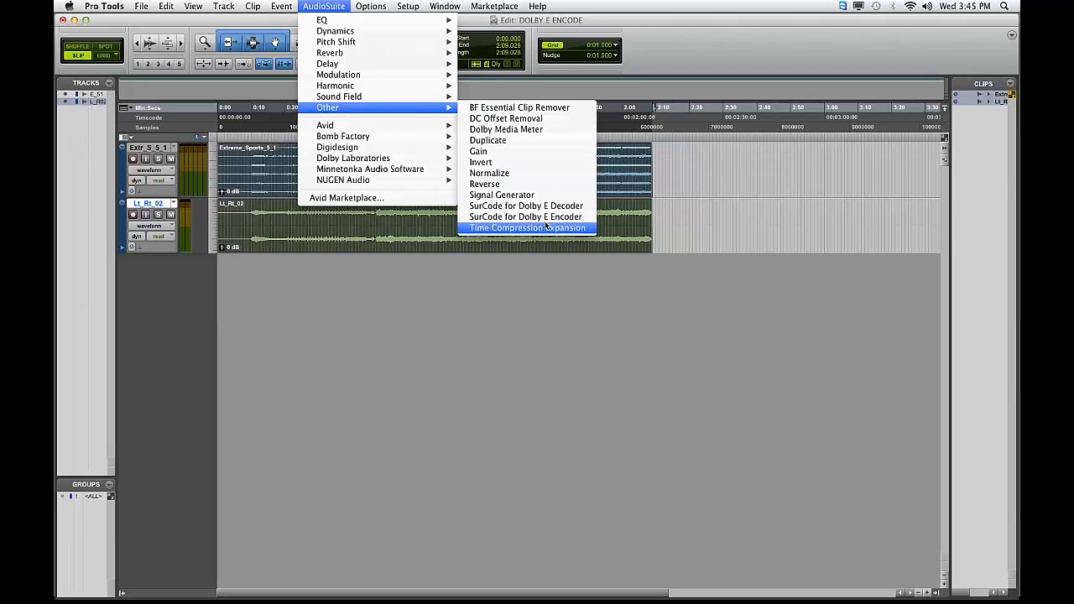
pyautogui.click(526, 216)
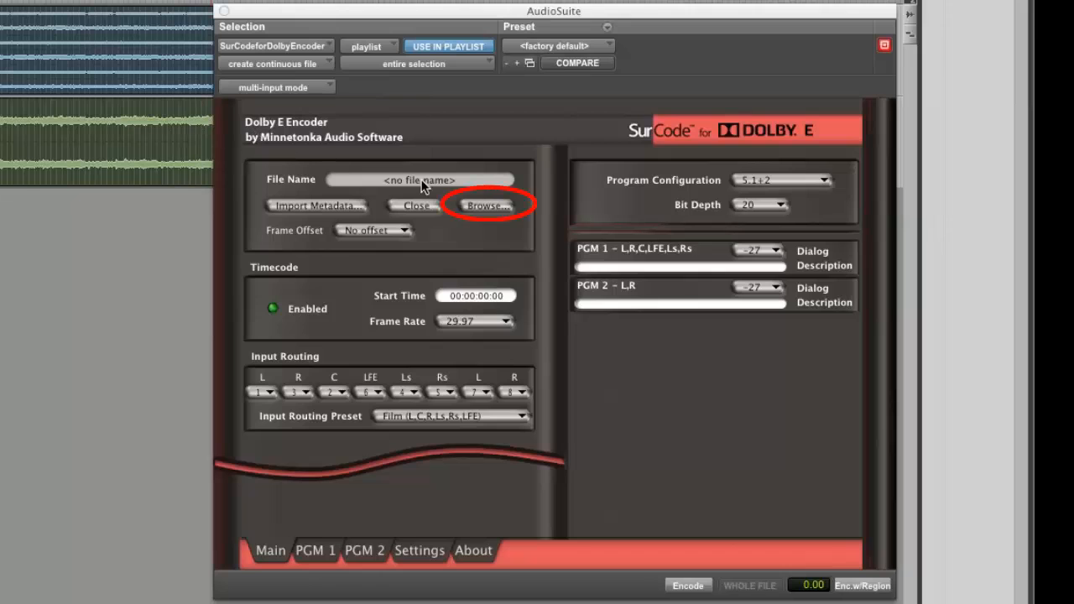
pyautogui.click(487, 206)
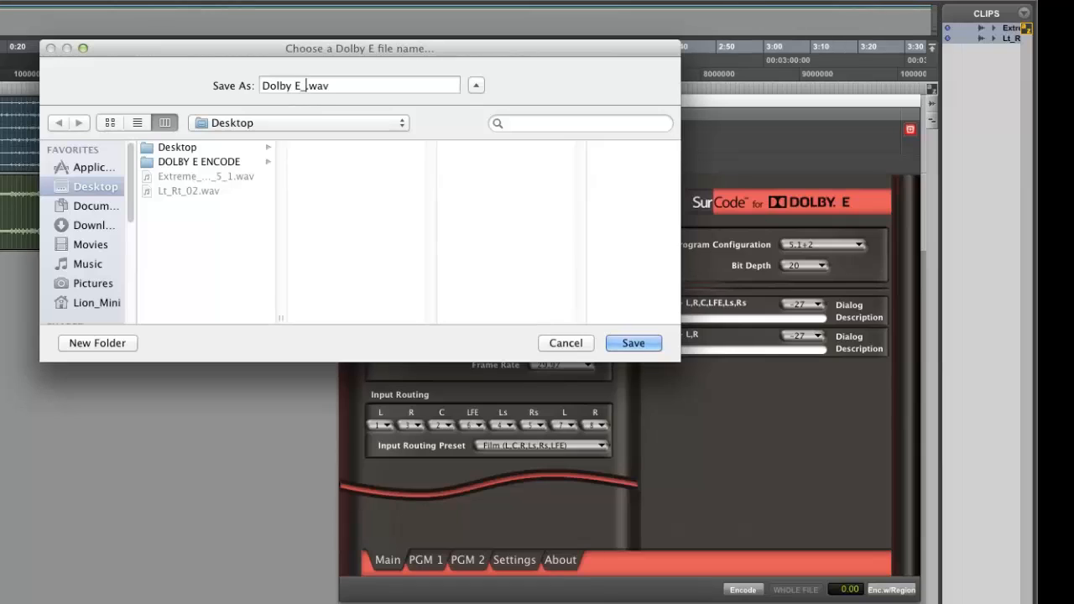
pyautogui.write('5.1')
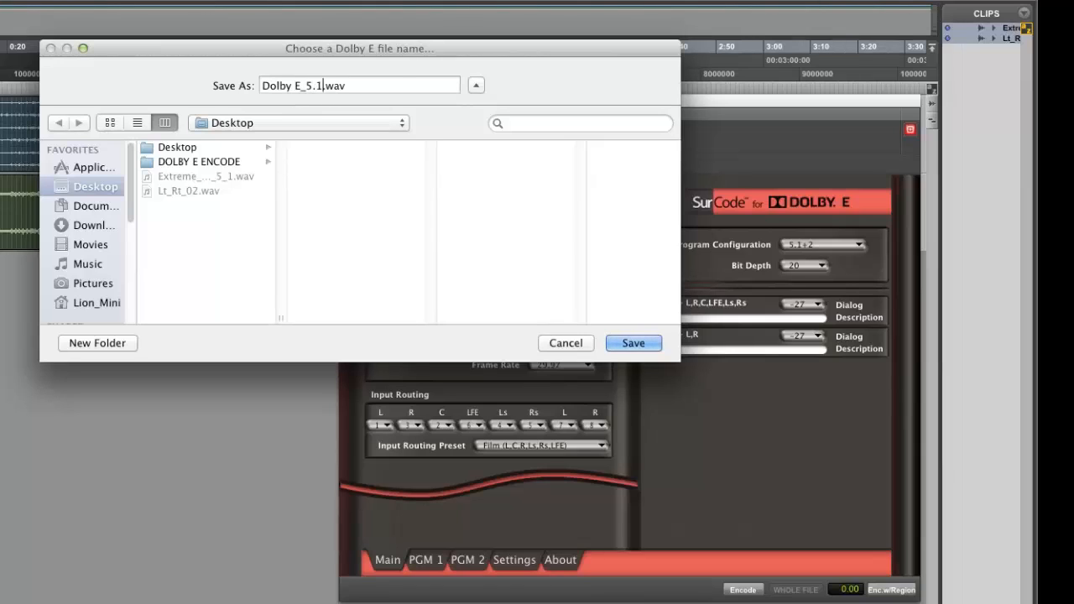
pyautogui.write('+2')
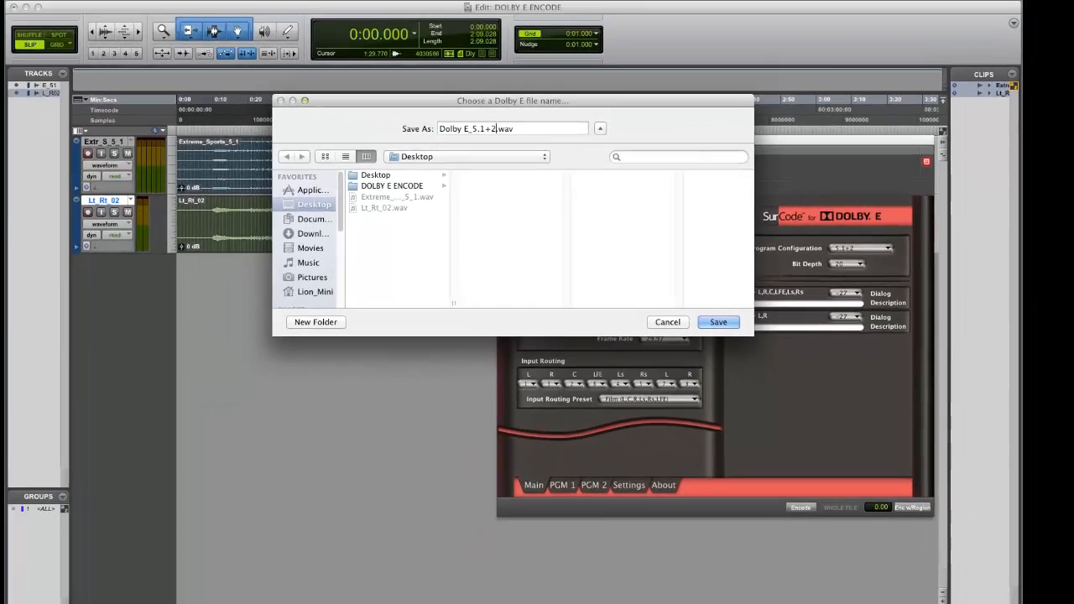
pyautogui.click(717, 321)
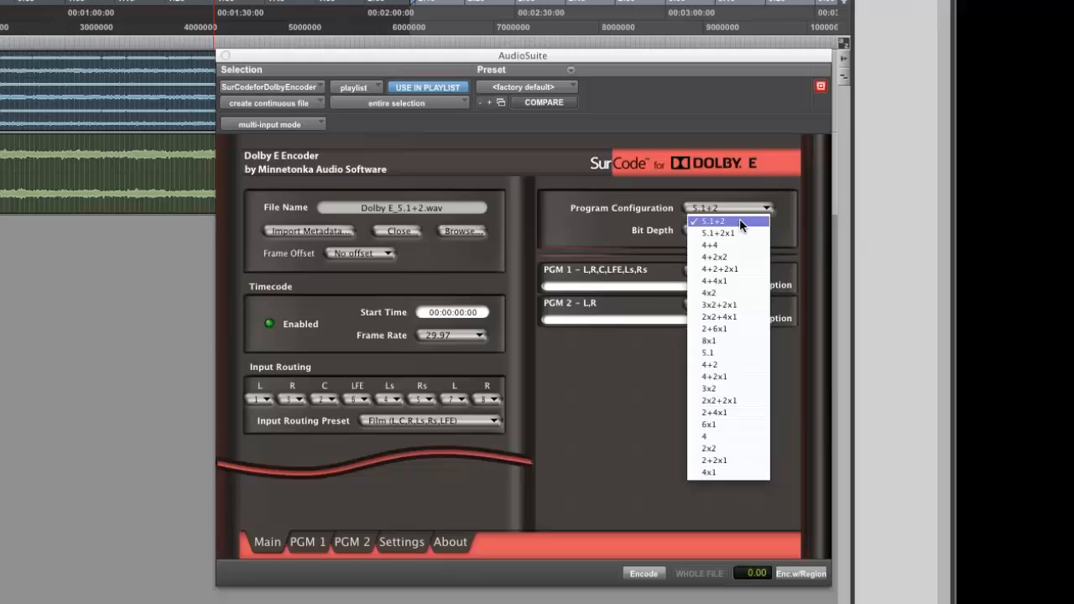
# Choose 5.1+2 program configuration and review the PGM 1 and PGM 2 settings
pyautogui.click(712, 222)
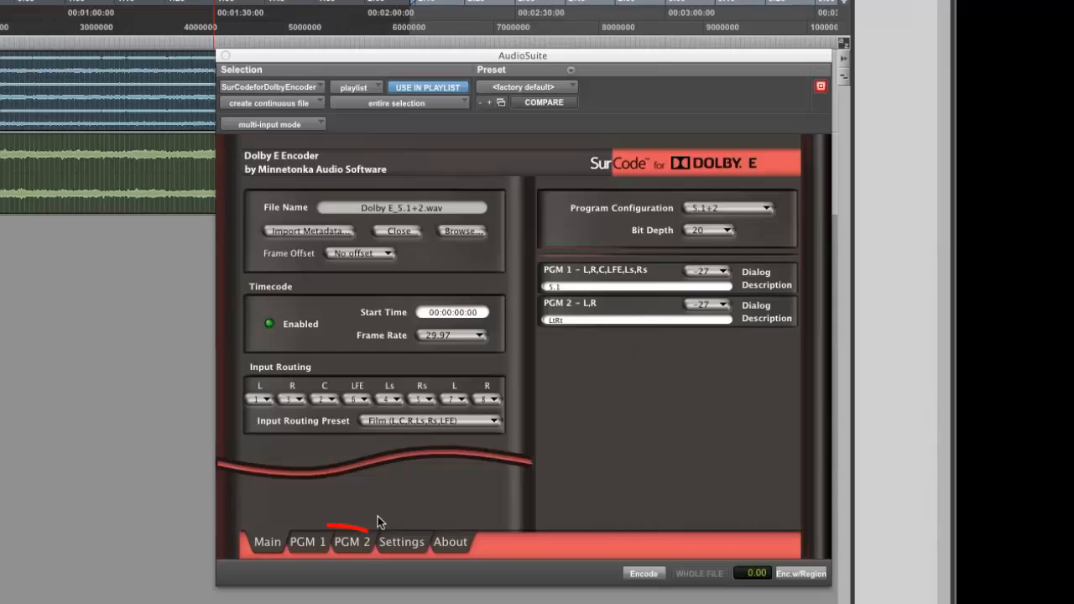
pyautogui.click(307, 541)
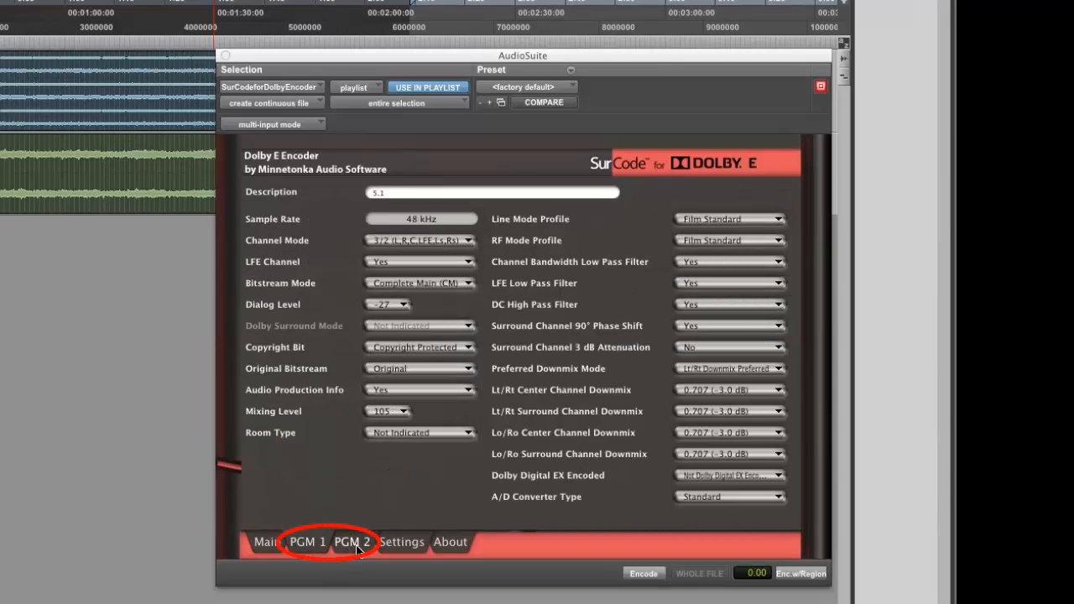
pyautogui.click(267, 541)
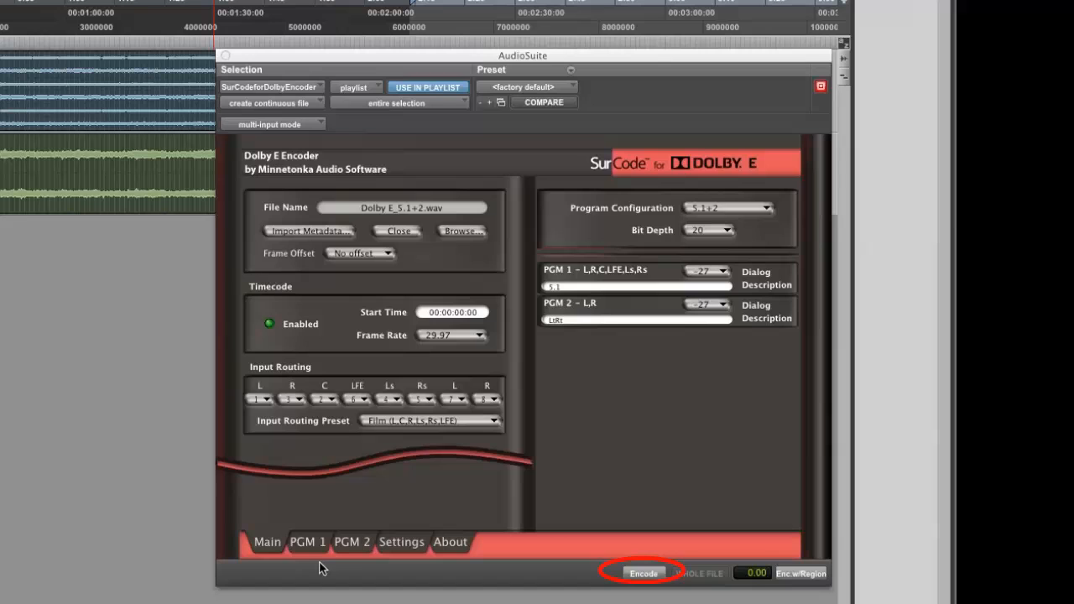
pyautogui.moveTo(643, 573)
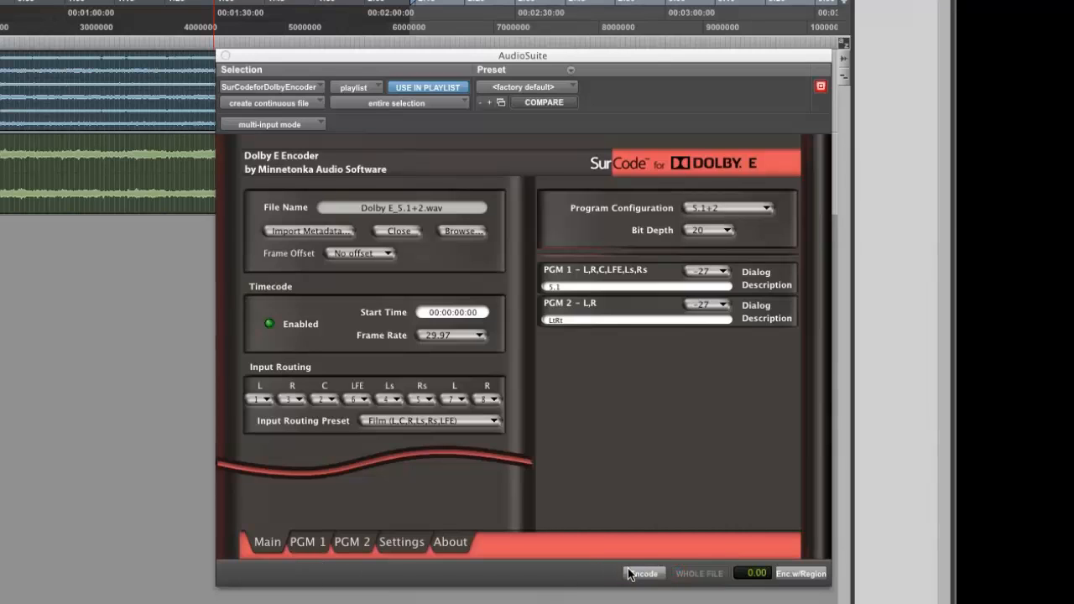
# Run Encode to produce Dolby E_5.1+2.wav from the 5.1 and LtRt tracks
pyautogui.click(643, 573)
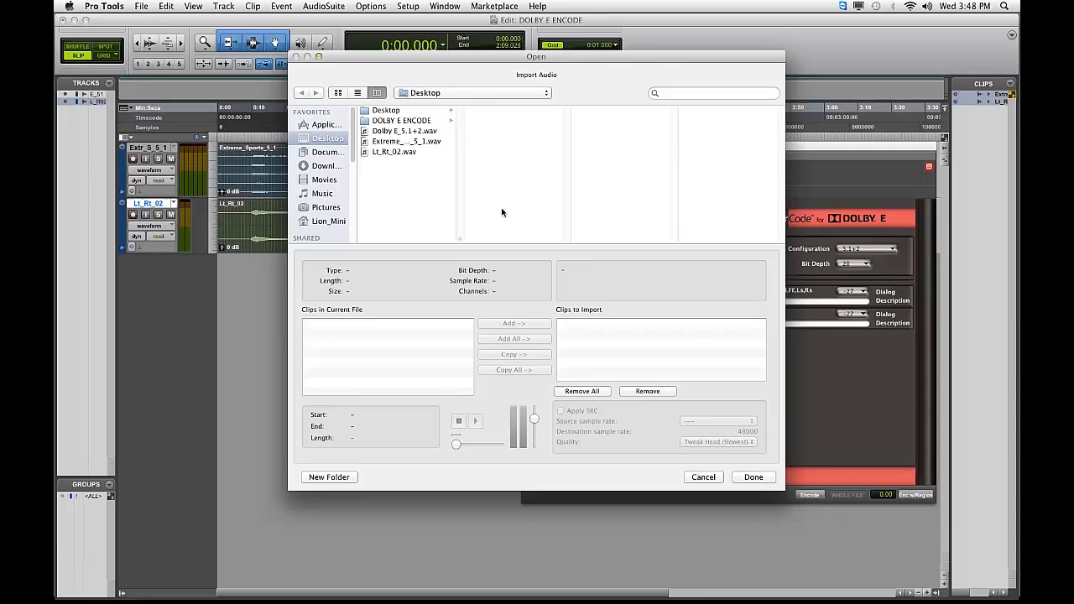
# Add Dolby E_5.1+2.wav and place it on a new track at session start
pyautogui.click(406, 131)
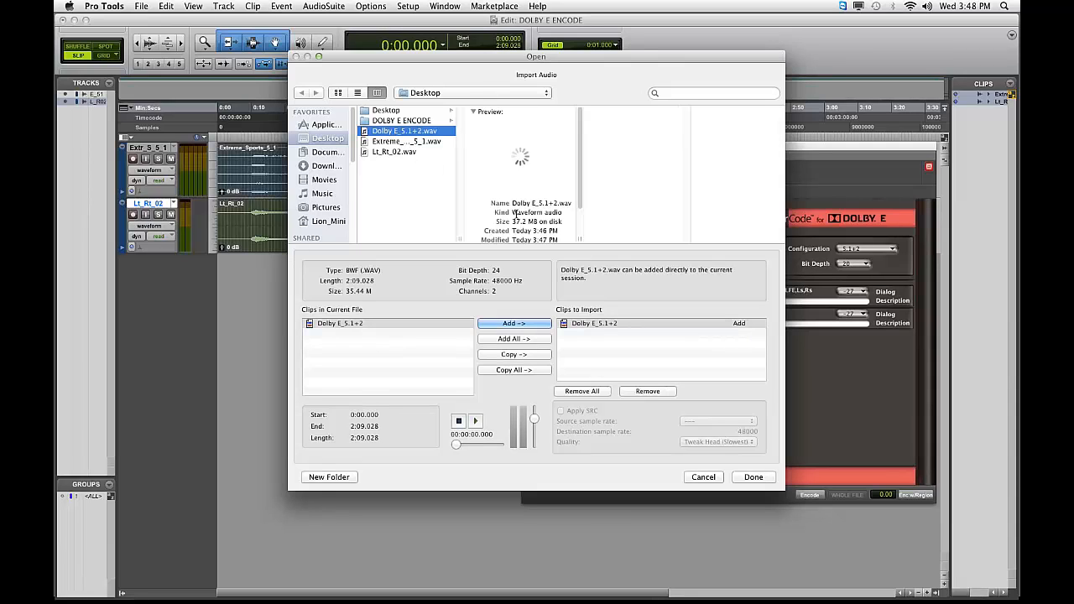
pyautogui.click(753, 477)
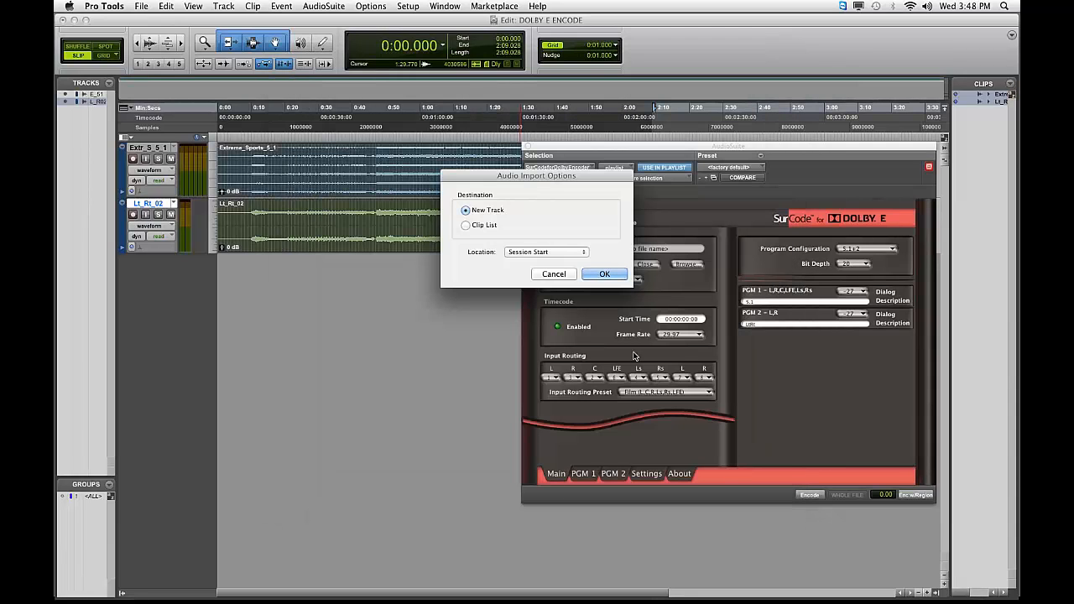
pyautogui.click(604, 274)
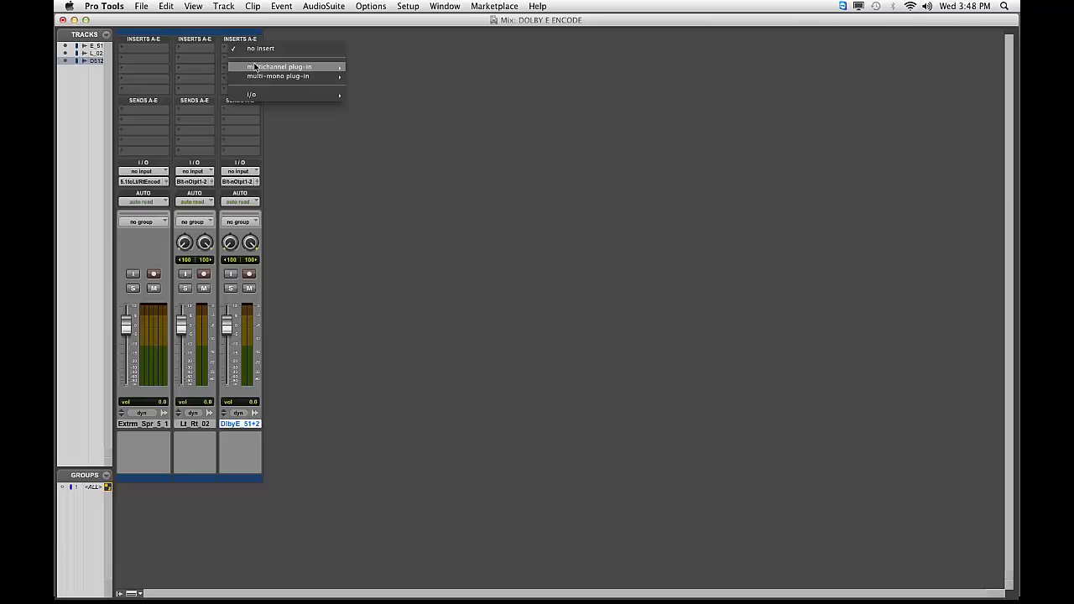
pyautogui.moveTo(285, 67)
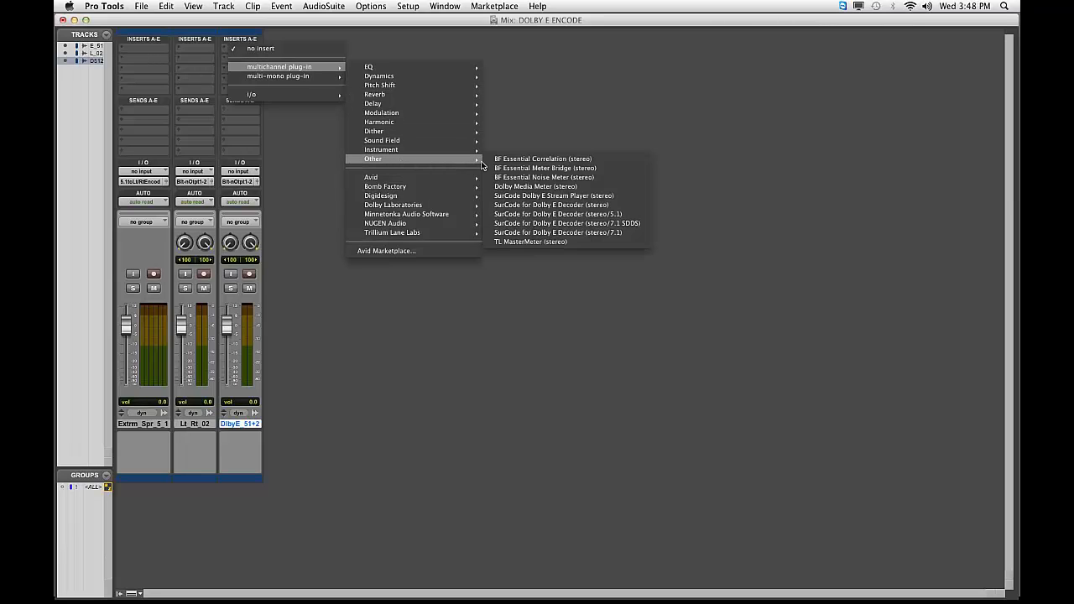
pyautogui.moveTo(568, 223)
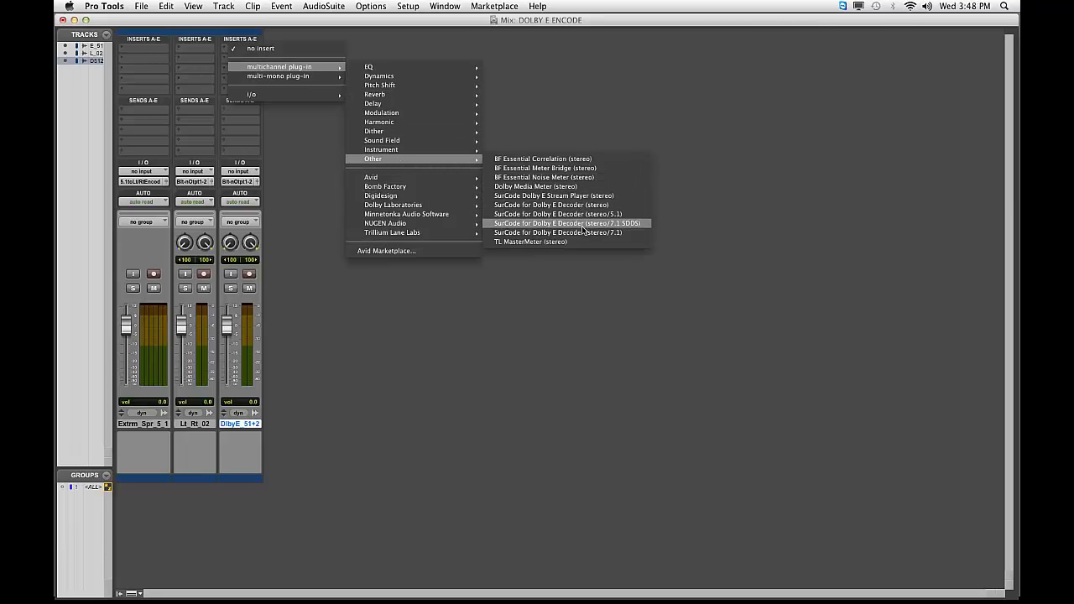
# Insert the SurCode Dolby E Decoder on the Dolby E track and show its window
pyautogui.click(558, 224)
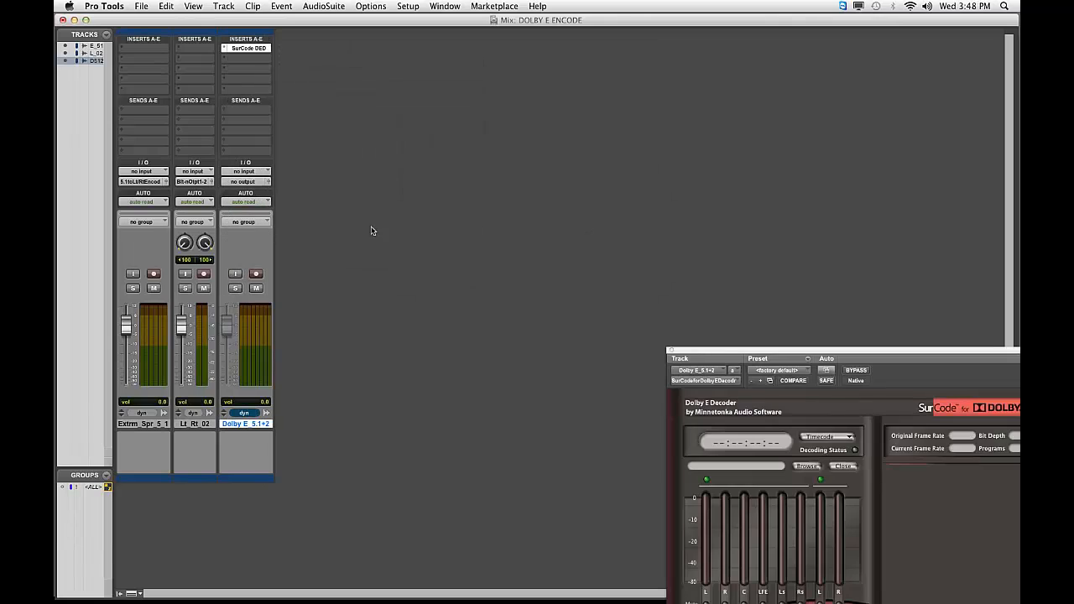
pyautogui.click(245, 182)
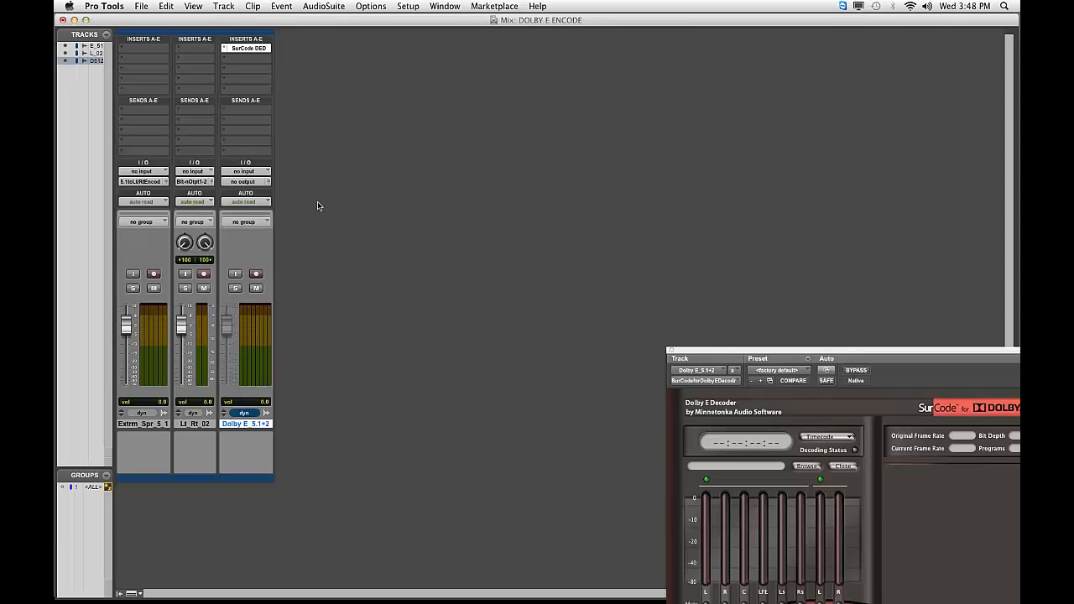
pyautogui.click(245, 181)
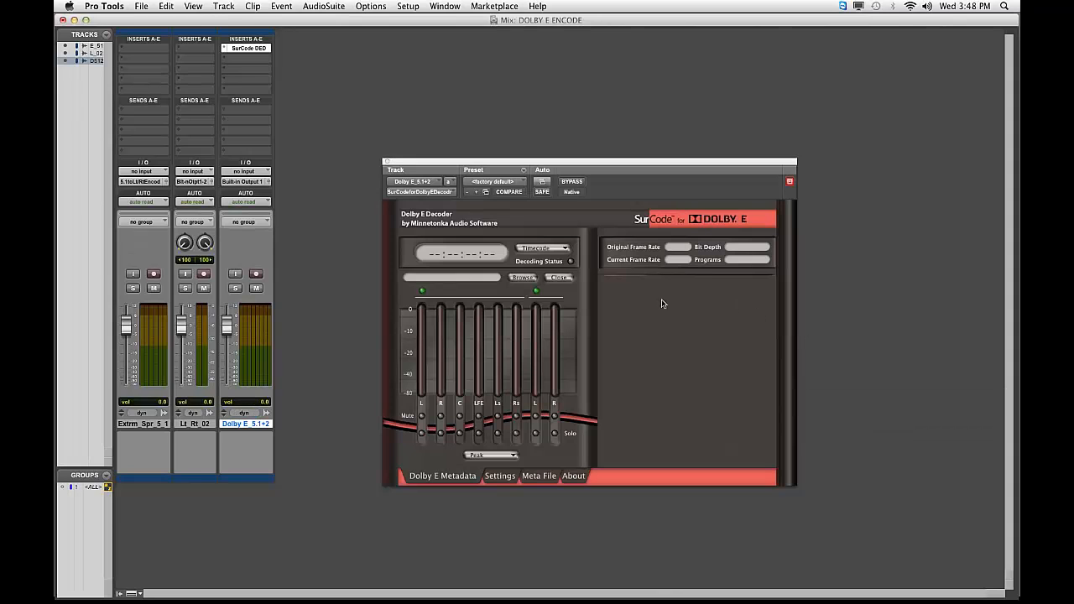
pyautogui.moveTo(613, 275)
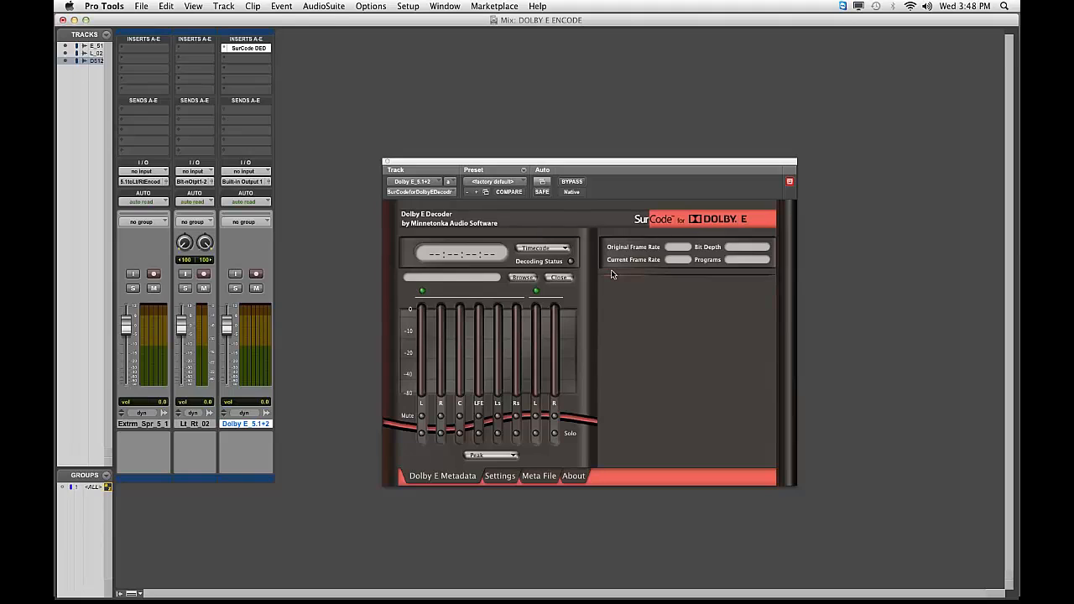